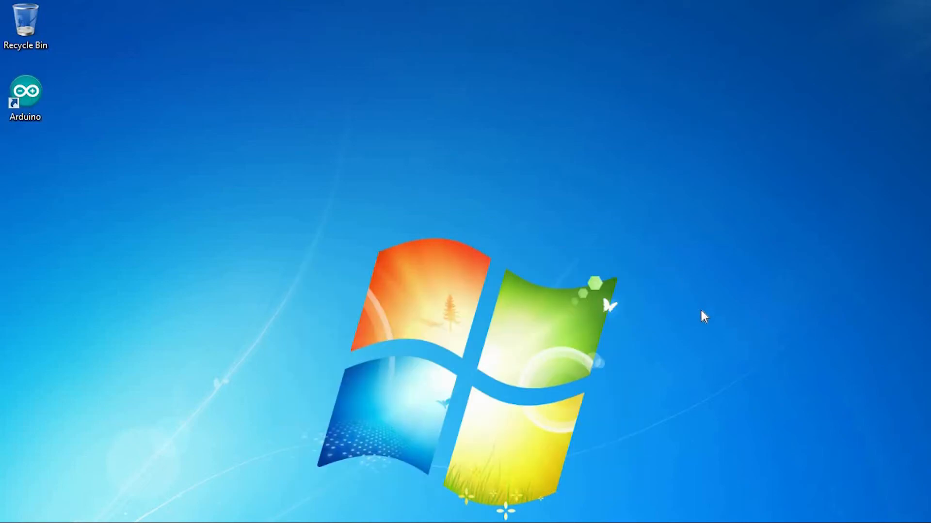
mouse_move(511, 273)
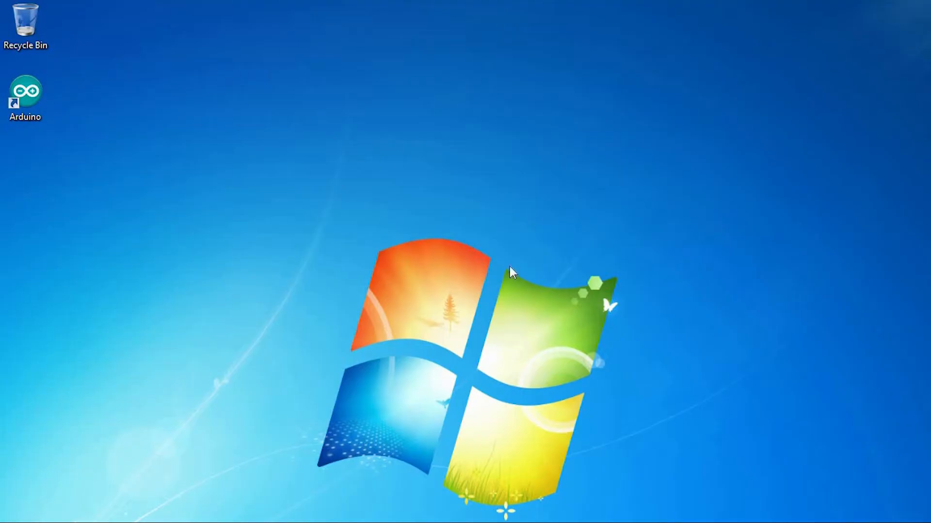
Open the Arduino desktop shortcut's file location in Program Files (x86).
right_click(25, 95)
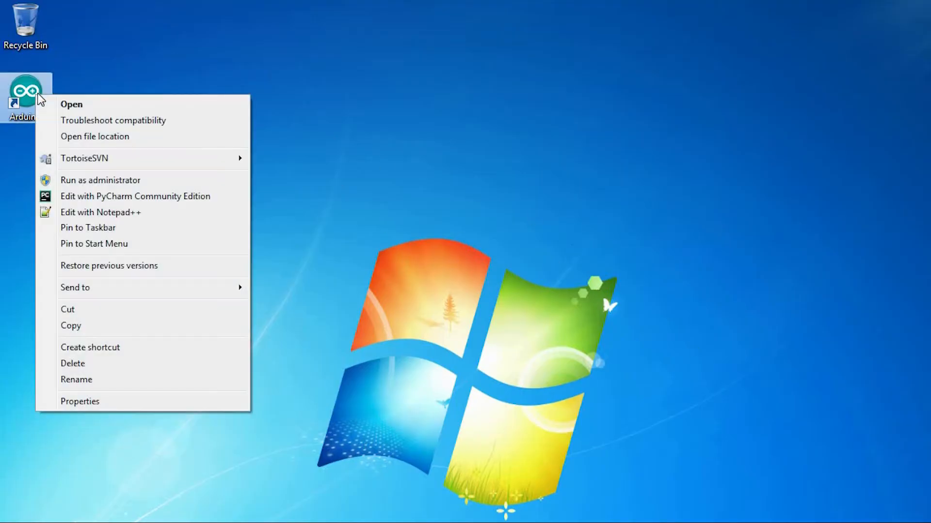
click(95, 136)
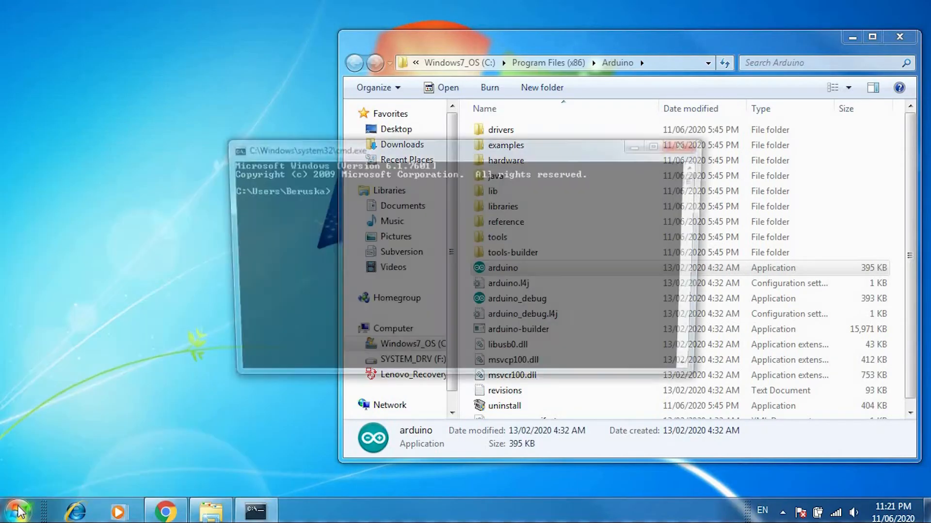
Run arduino_debug.exe from C:\Program Files (x86)\Arduino, revealing a NullPointerException.
right_click(430, 284)
text(cd C:\Program Files (x86)\Arduino)
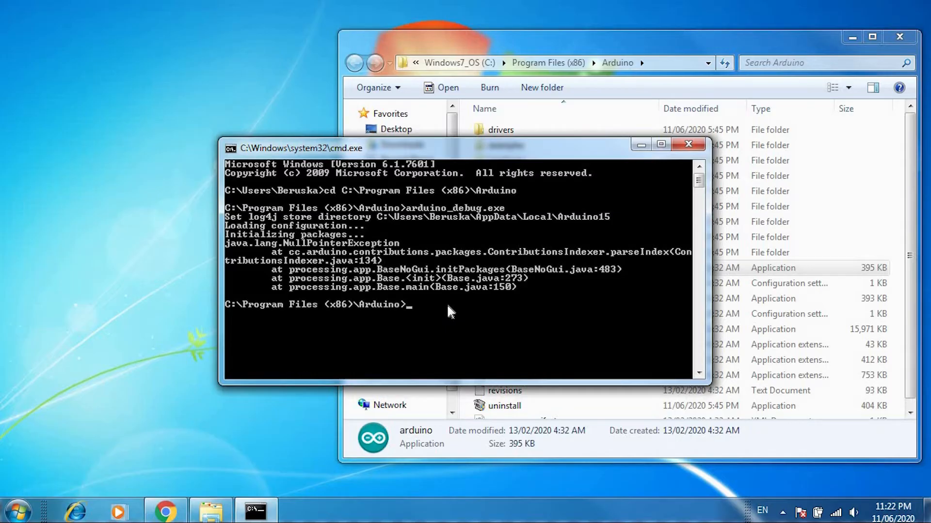
mouse_move(424, 158)
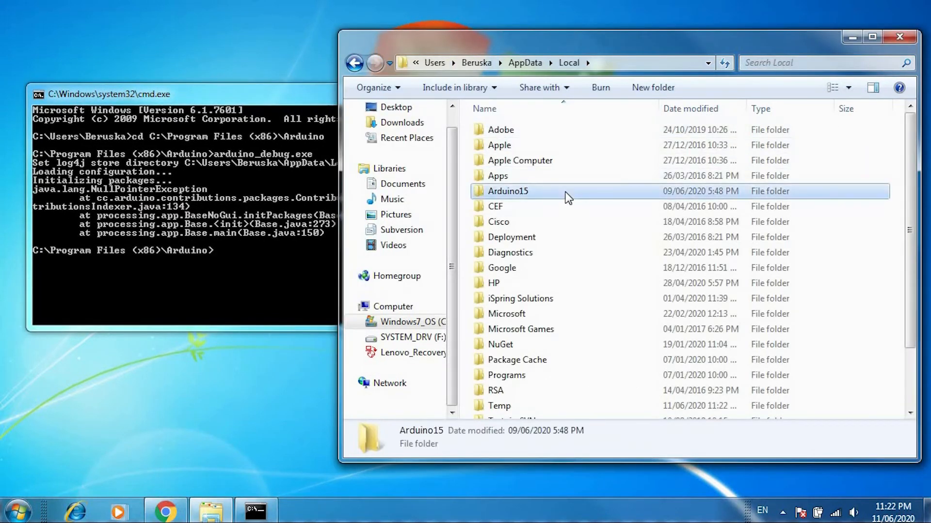
Delete the cache folder in AppData\Local\Arduino15, confirming the move to the Recycle Bin.
double_click(509, 191)
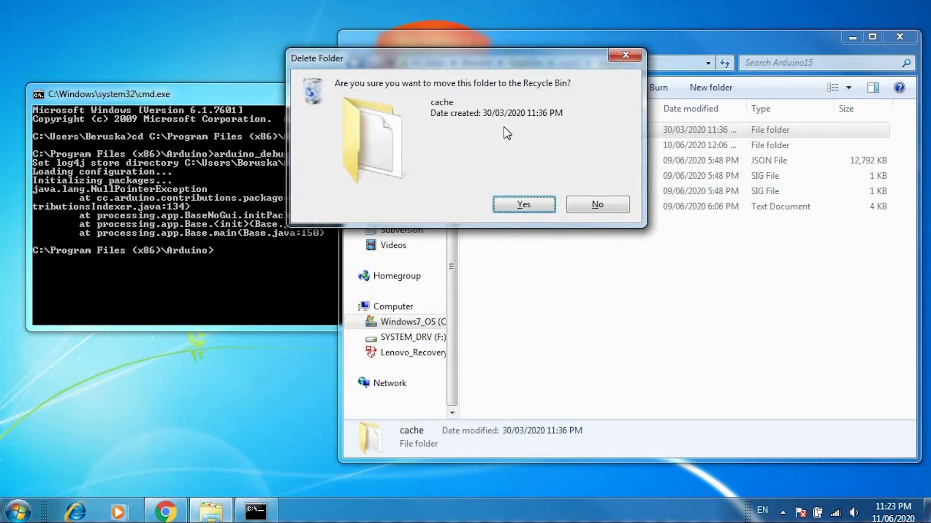
click(524, 204)
text(arduino.exe)
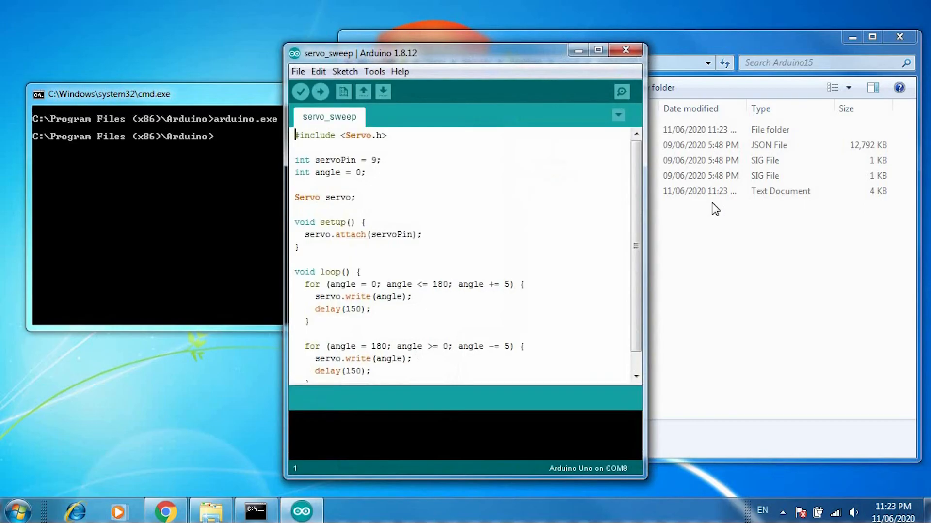
Confirm Arduino 1.8.12 opens servo_sweep without error by clicking into the code.
click(618, 266)
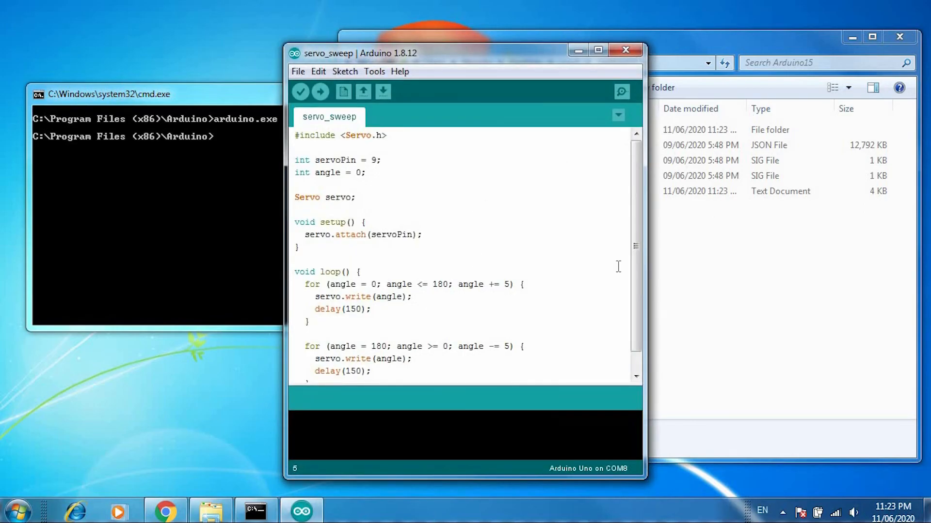